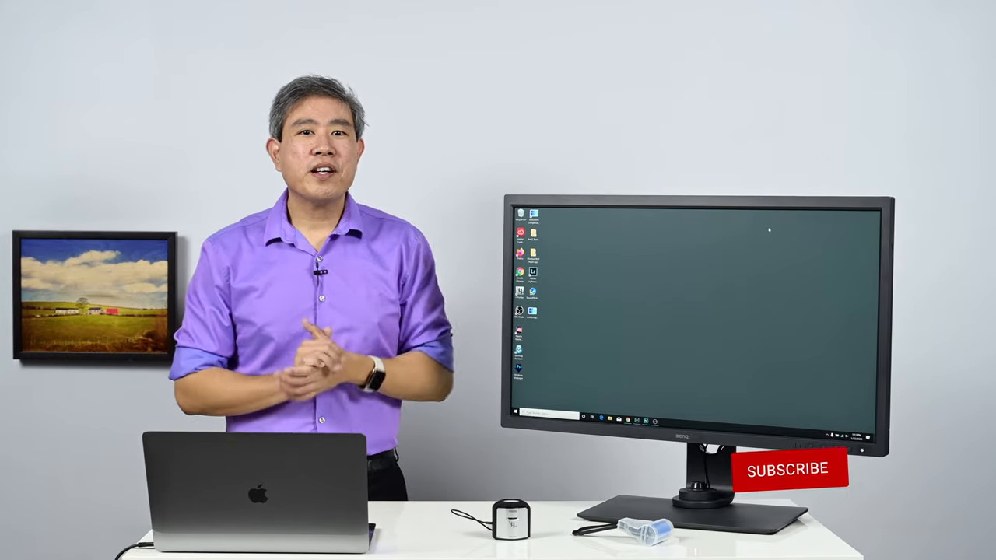
Show the aurora photo large in Lightroom Classic's Library Loupe view.
{"action": "left_click", "coordinate": [788, 470]}
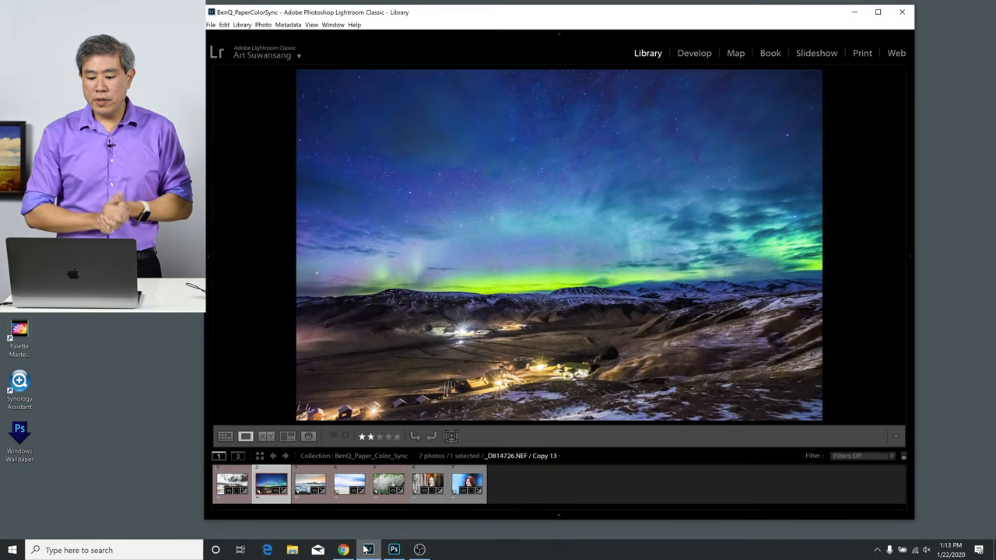
{"action": "mouse_move", "coordinate": [650, 233]}
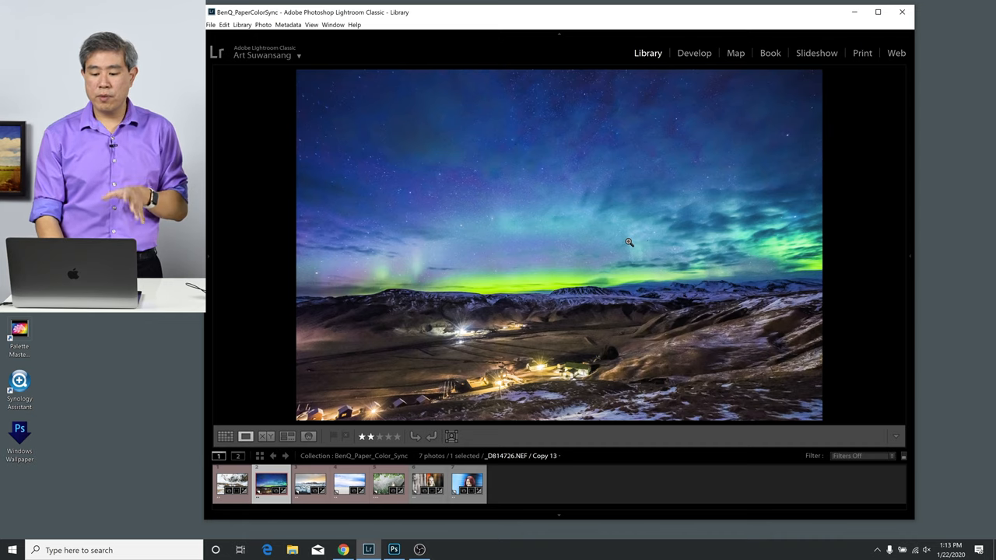
Export the aurora photo to the desktop as an sRGB JPEG named sRGB.
{"action": "right_click", "coordinate": [629, 243]}
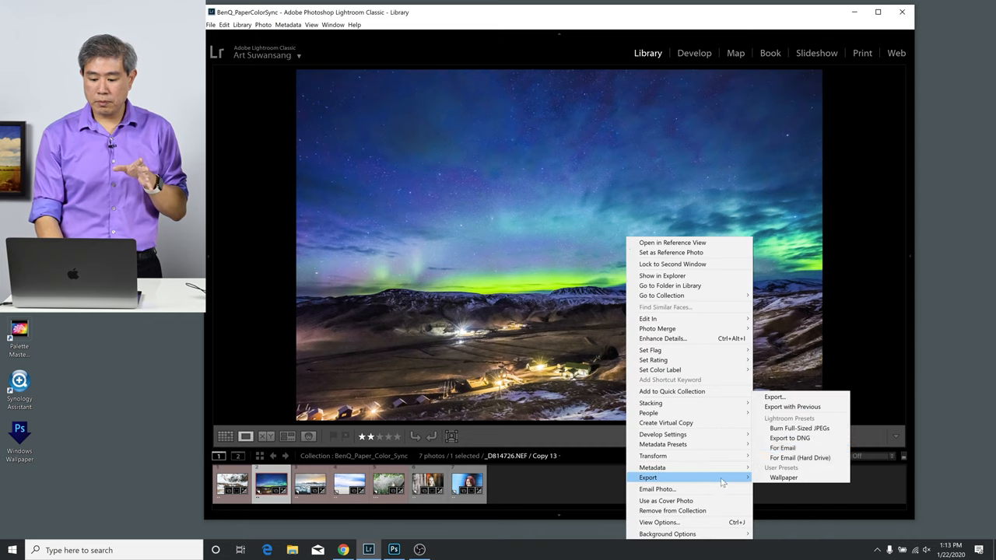
{"action": "left_click", "coordinate": [775, 397]}
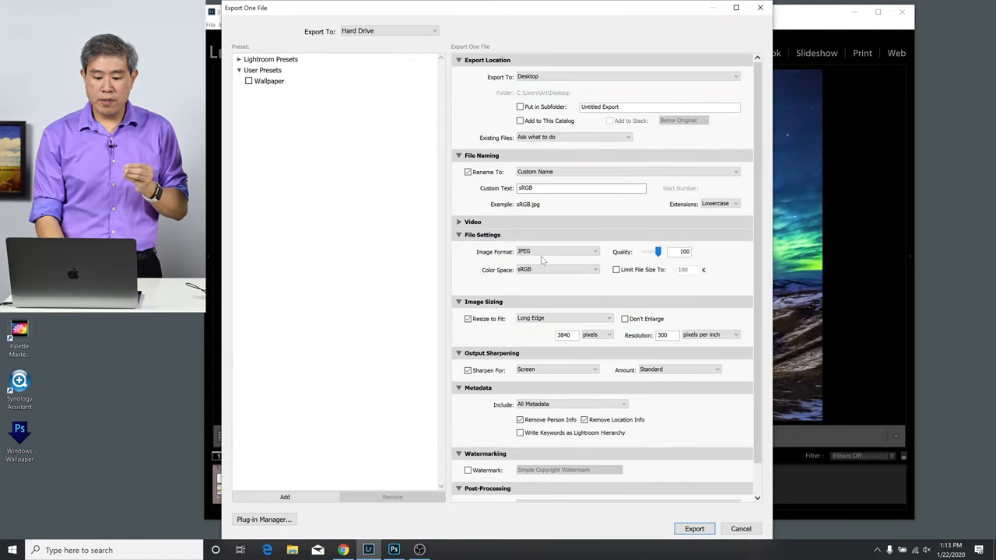
{"action": "mouse_move", "coordinate": [551, 271]}
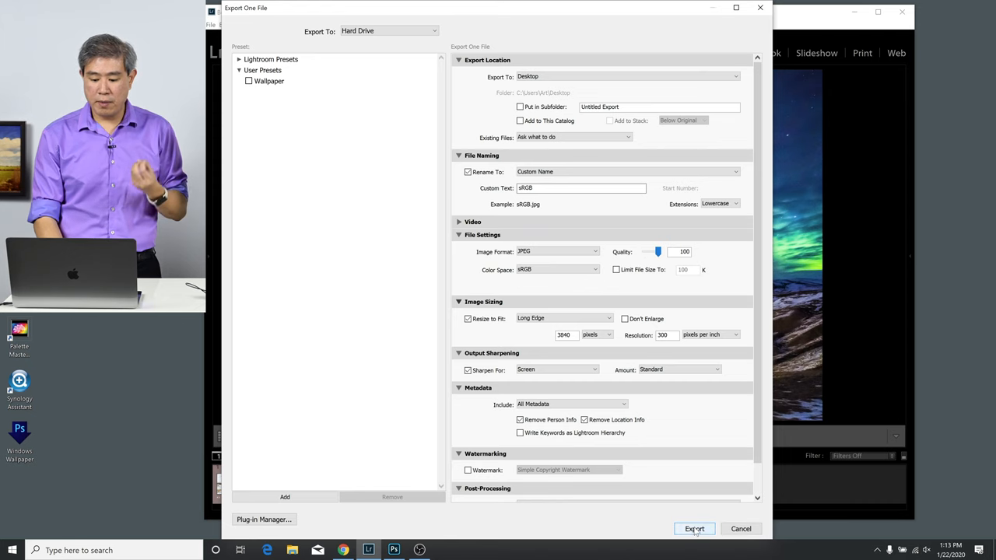
{"action": "left_click", "coordinate": [695, 529]}
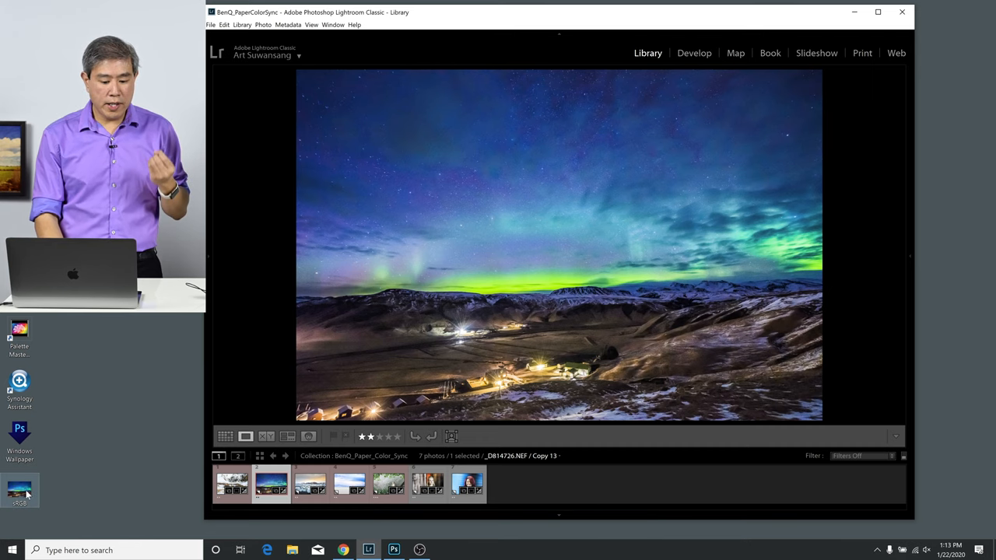
Set the exported sRGB file as the Windows desktop background.
{"action": "right_click", "coordinate": [18, 491]}
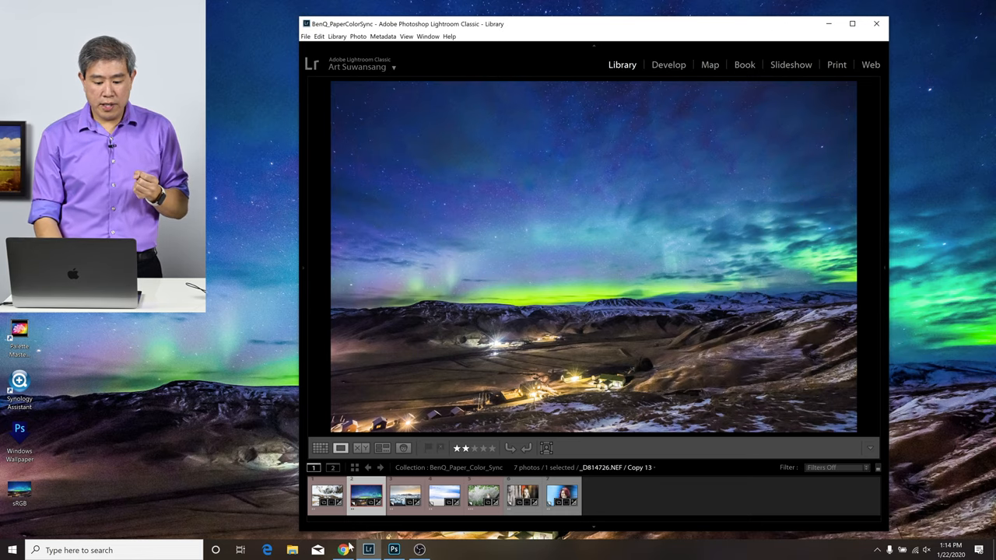
{"action": "left_click", "coordinate": [343, 551]}
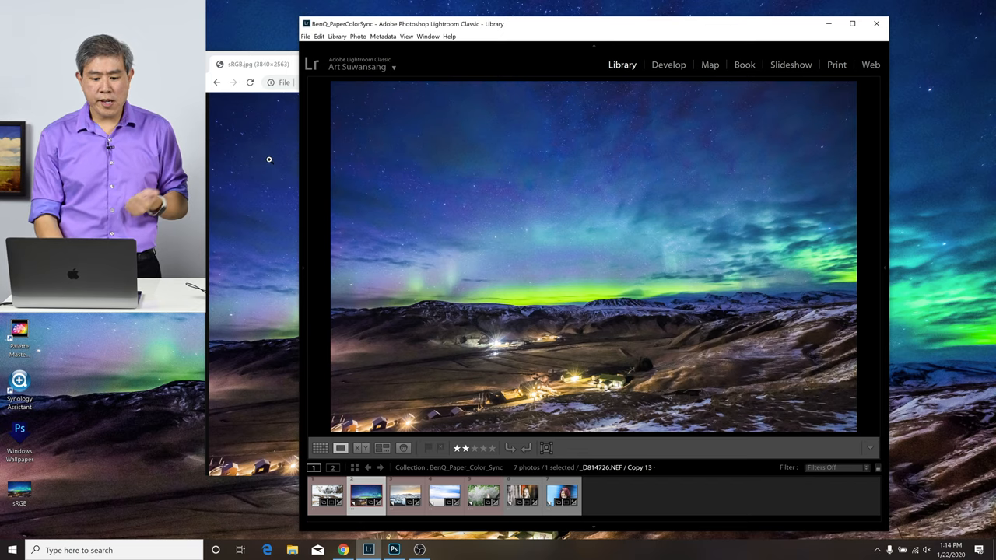
Compare sRGB.jpg in Chrome with the wallpaper, then bring Photoshop forward.
{"action": "left_click", "coordinate": [241, 64]}
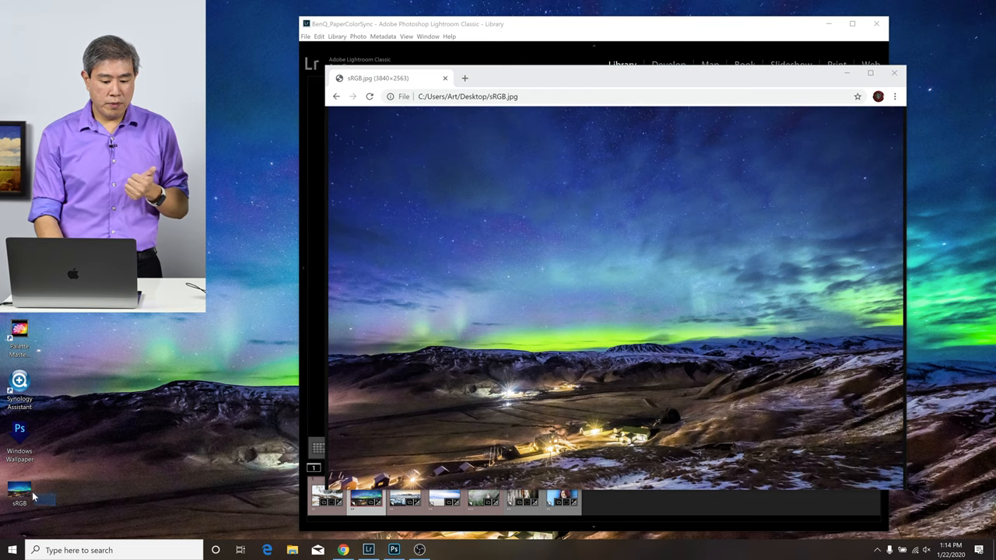
{"action": "mouse_move", "coordinate": [17, 495]}
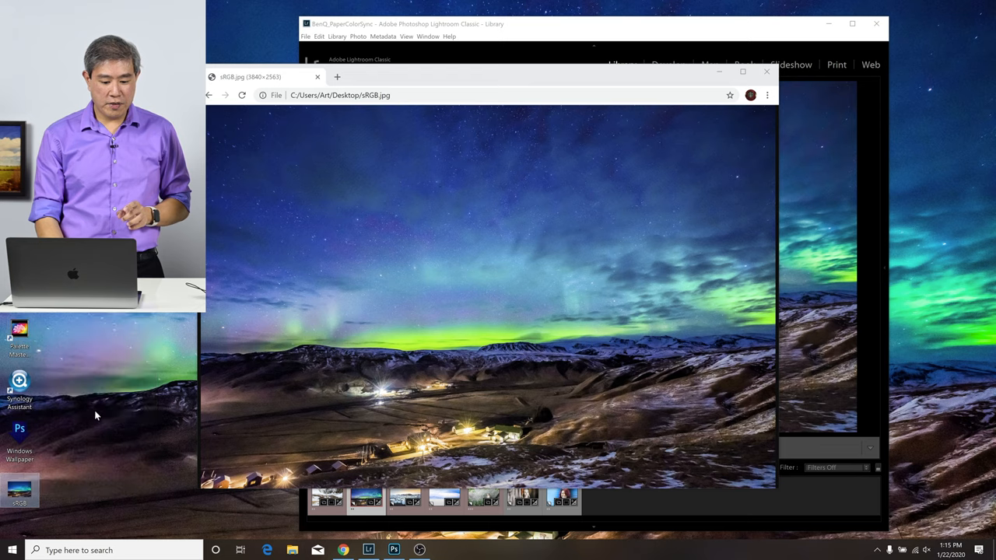
{"action": "right_click", "coordinate": [96, 416]}
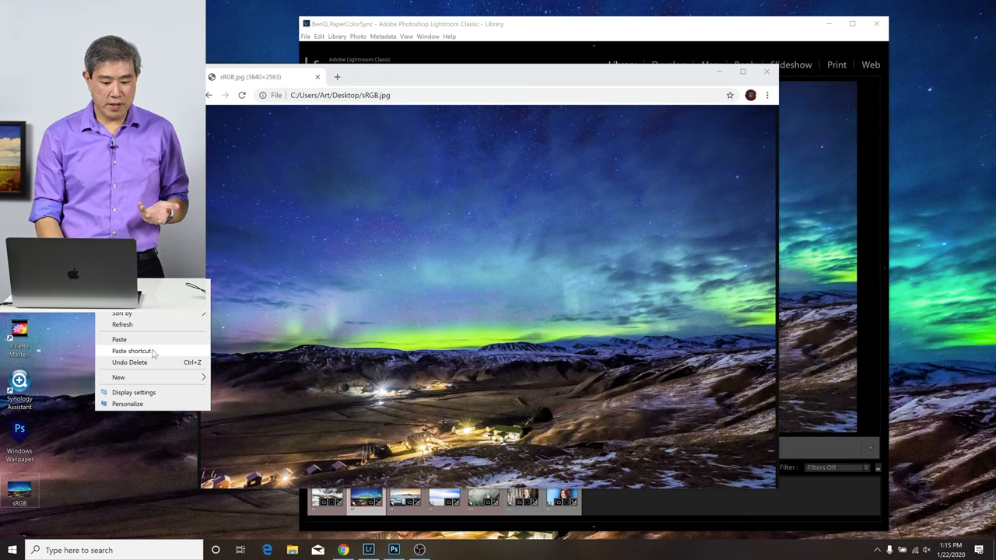
{"action": "left_click", "coordinate": [119, 339]}
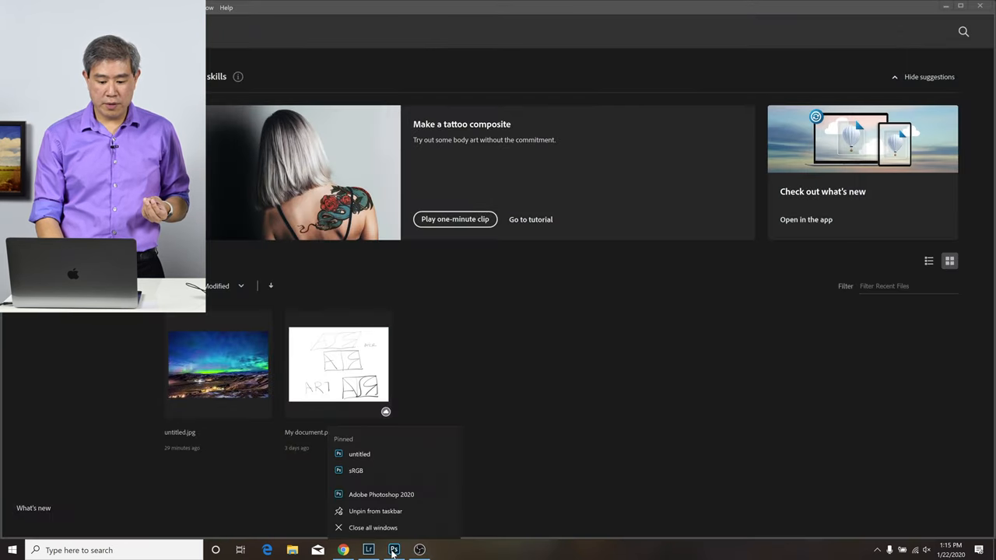
Open the recent sRGB.jpg as a Photoshop document and look in the Edit menu.
{"action": "left_click", "coordinate": [358, 454]}
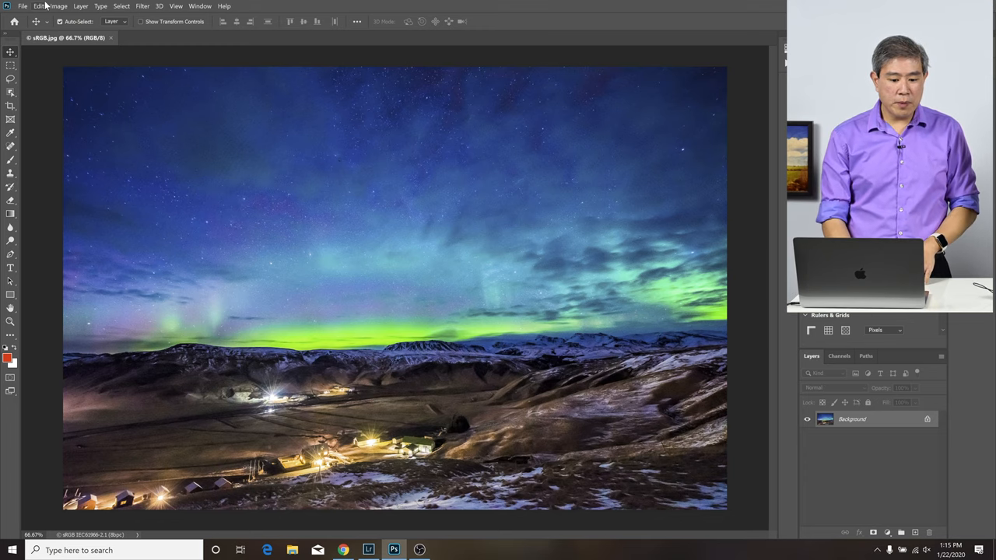
{"action": "left_click", "coordinate": [37, 7]}
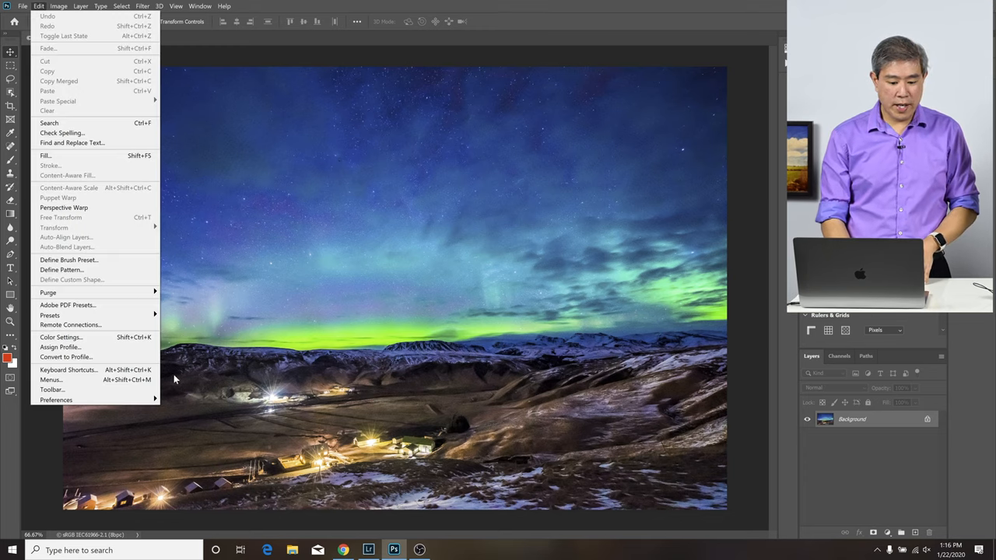
Set up Convert to Profile from sRGB IEC61966-2.1 to the SW321C monitor profile with preview on.
{"action": "left_click", "coordinate": [65, 356]}
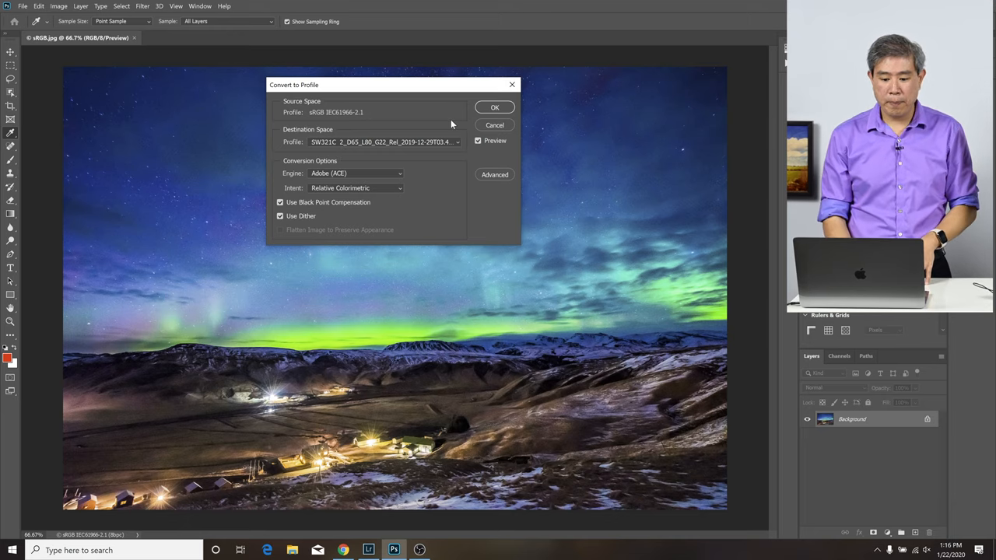
{"action": "mouse_move", "coordinate": [348, 152]}
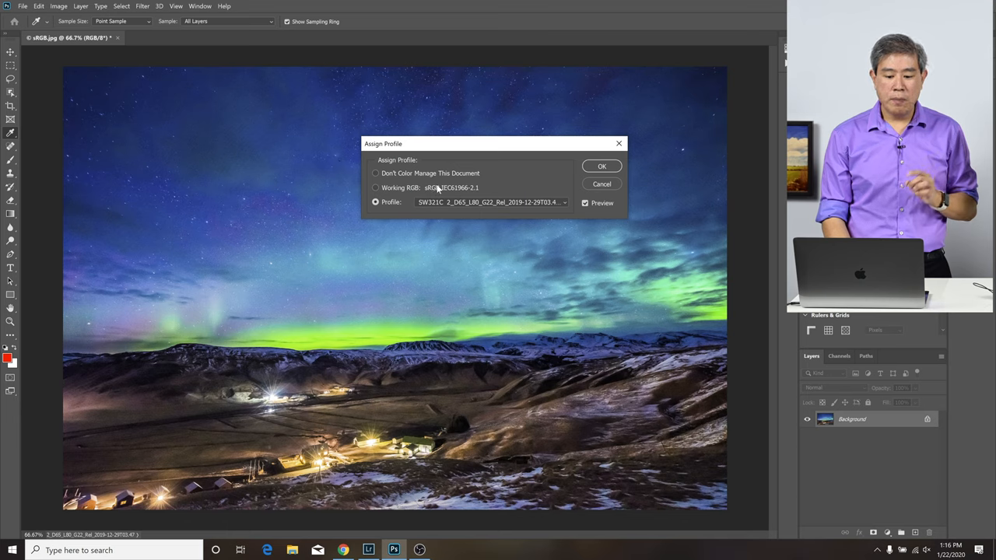
Assign the working sRGB profile, save as maximum-quality JPEG sRGB.jpg, and minimize Photoshop.
{"action": "left_click", "coordinate": [376, 187]}
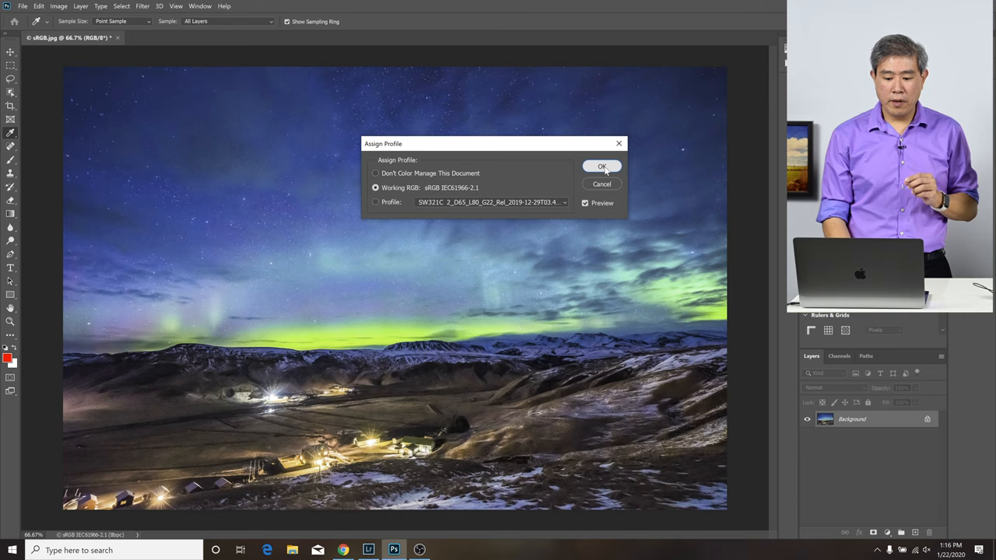
{"action": "left_click", "coordinate": [601, 165]}
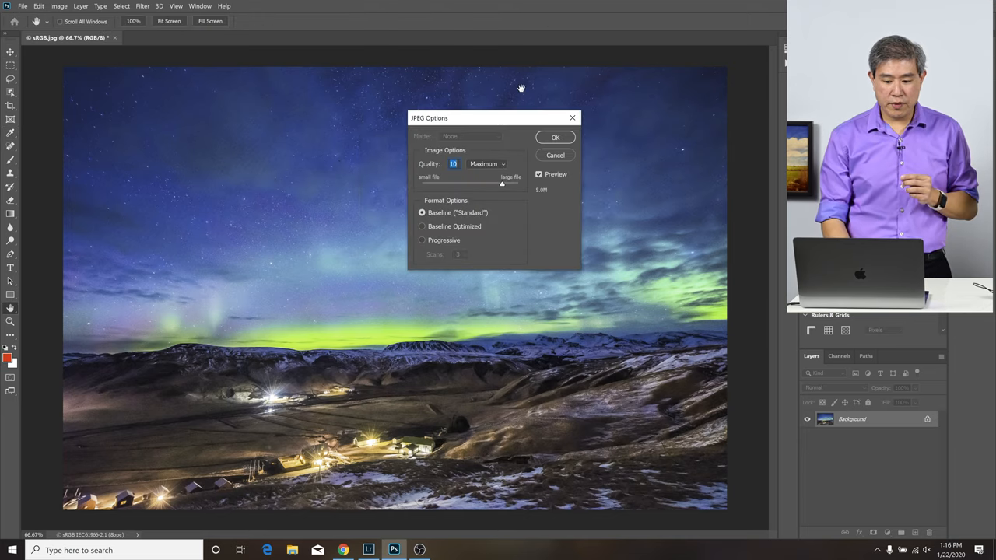
{"action": "left_click", "coordinate": [554, 137]}
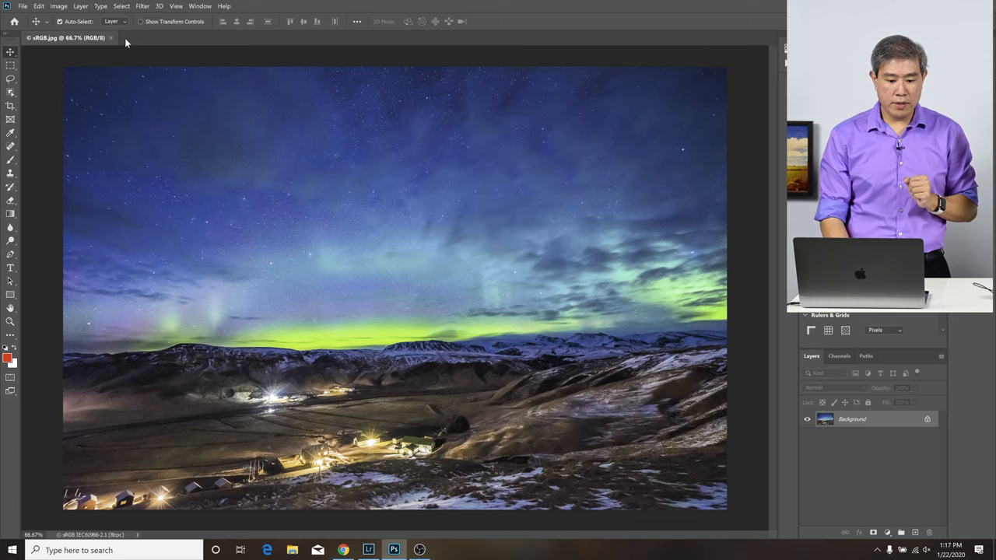
{"action": "left_click", "coordinate": [111, 38]}
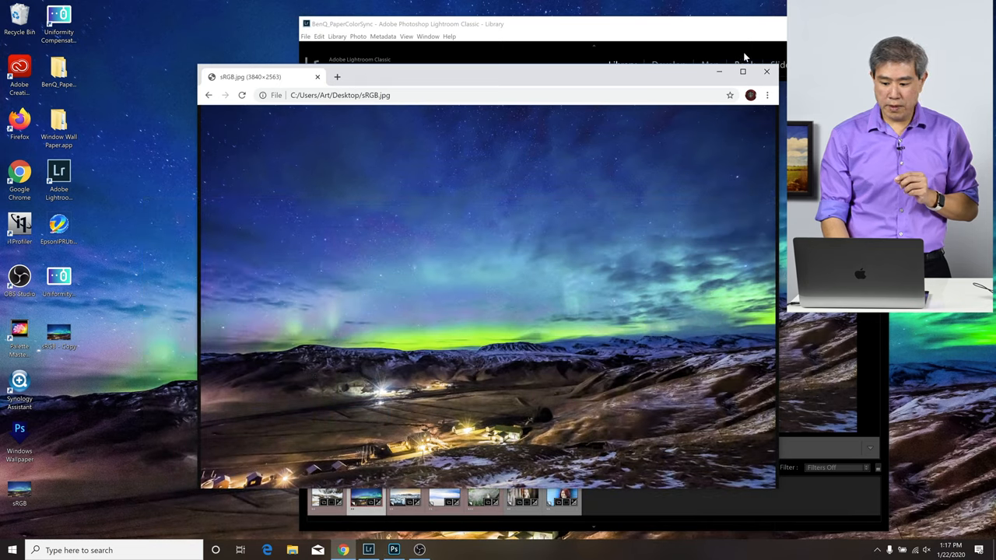
Check sRGB.jpg on the desktop, then bring the Lightroom Classic library forward.
{"action": "right_click", "coordinate": [19, 490]}
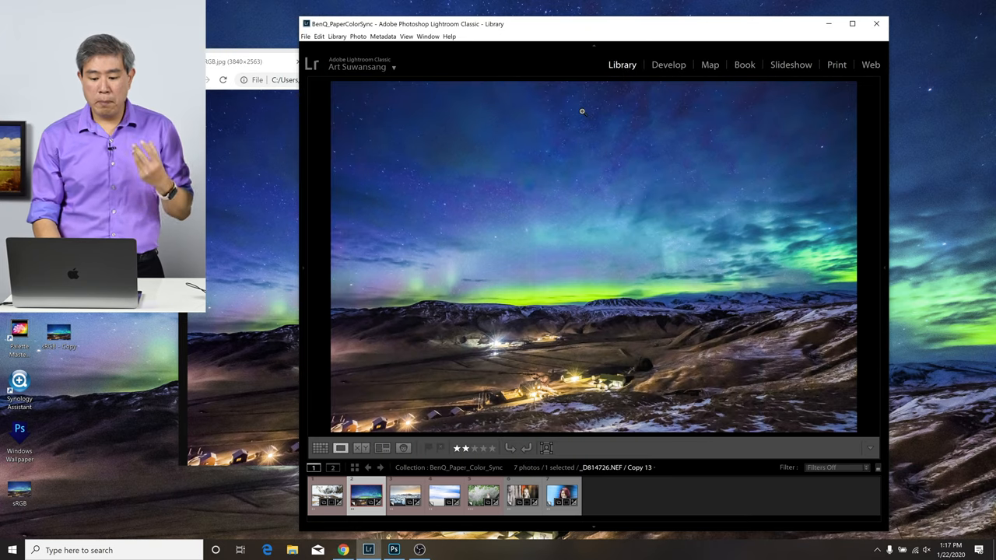
Open the aurora photo's export settings and choose Other... in the Color Space list.
{"action": "right_click", "coordinate": [582, 112]}
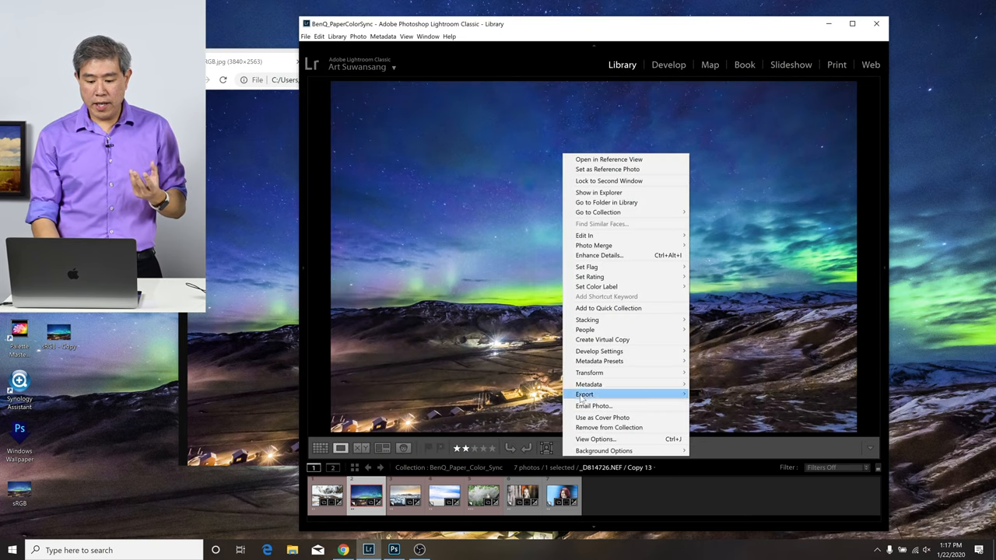
{"action": "mouse_move", "coordinate": [585, 395]}
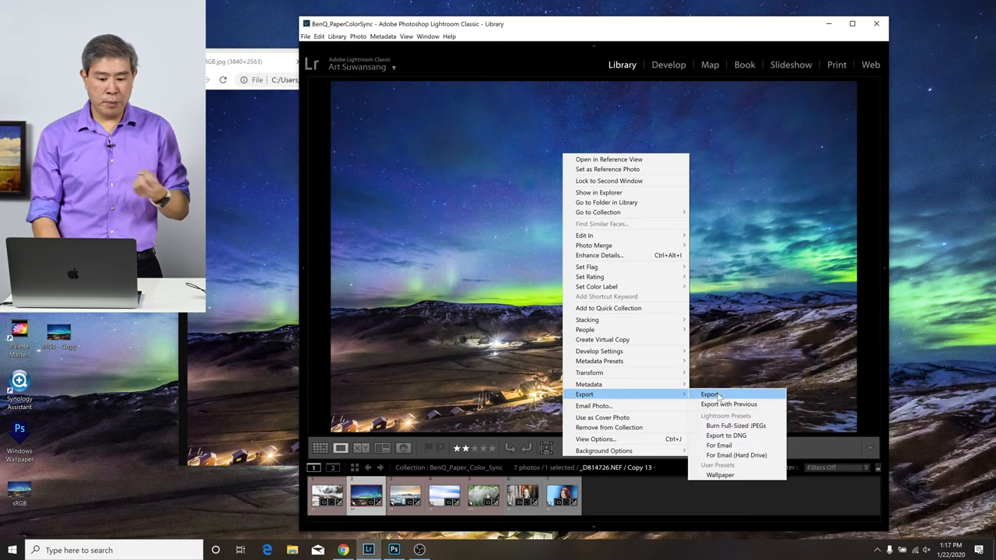
{"action": "left_click", "coordinate": [710, 395]}
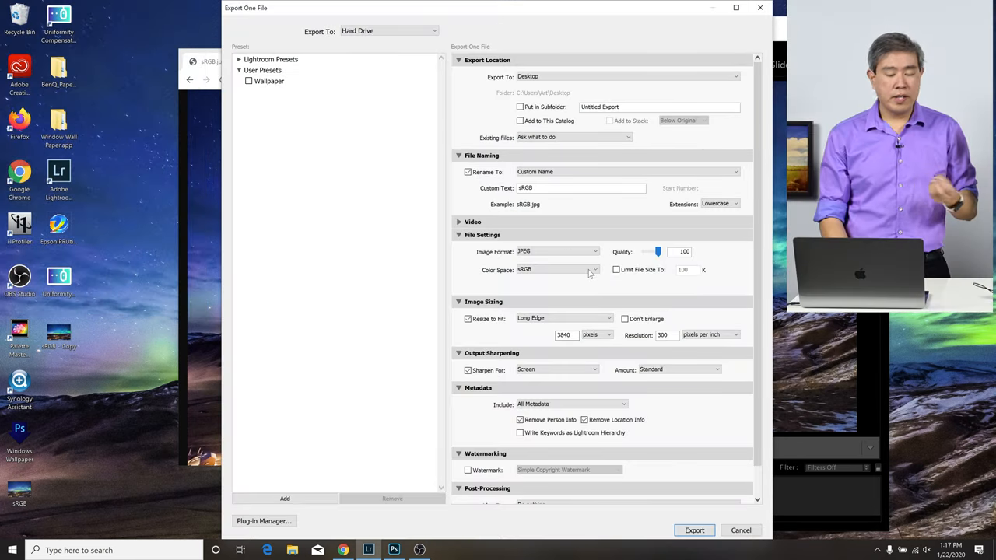
{"action": "left_click", "coordinate": [557, 270]}
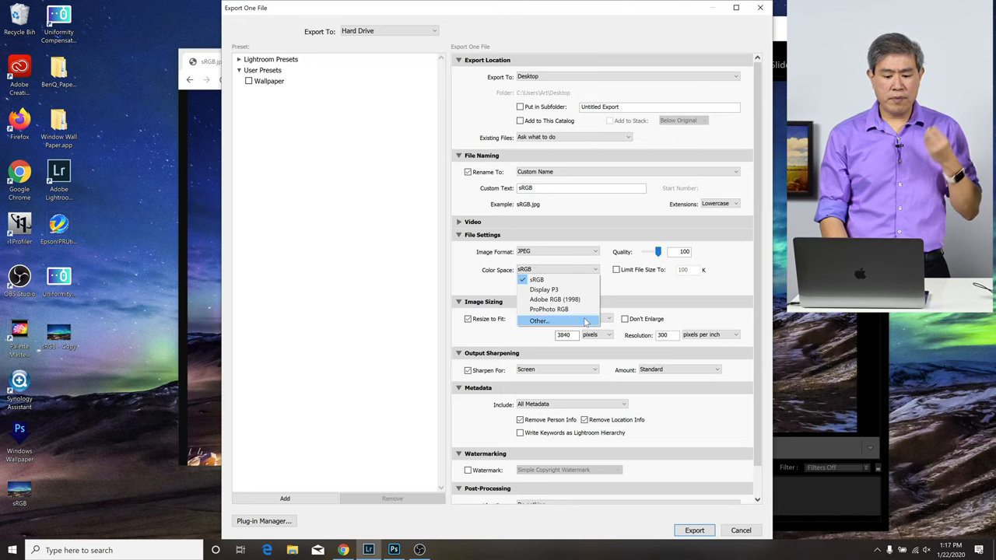
{"action": "left_click", "coordinate": [539, 320]}
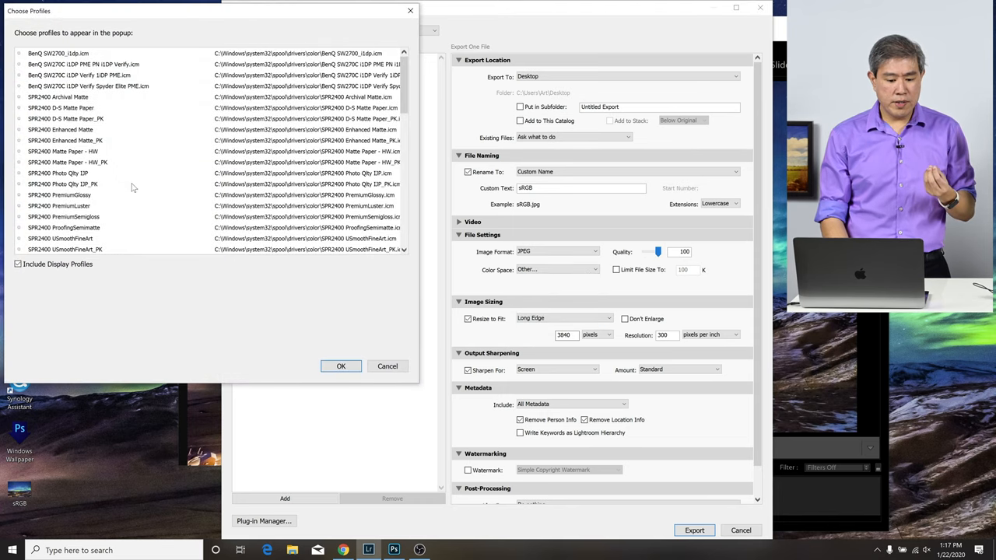
Close the Choose Profiles list and cancel the export, returning to the Library.
{"action": "left_click", "coordinate": [116, 205]}
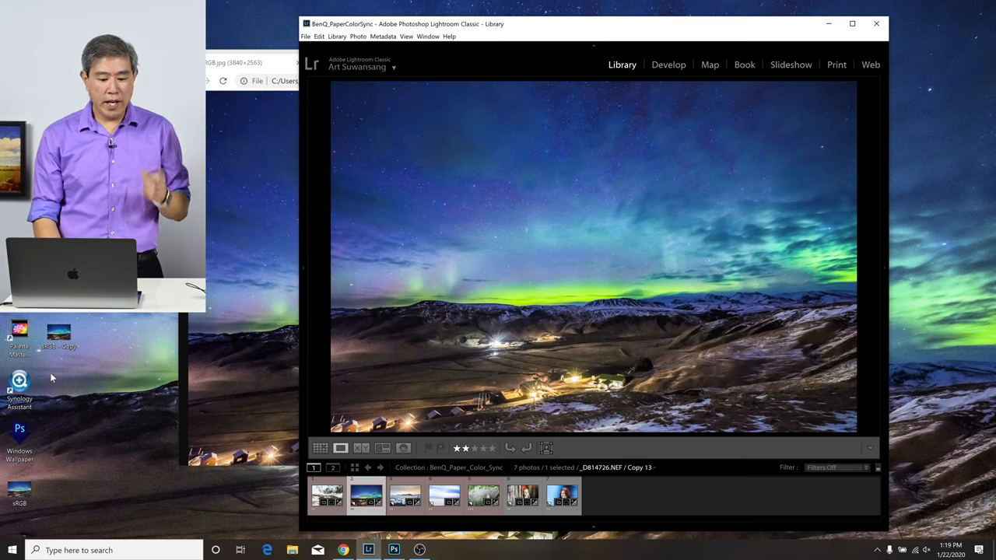
{"action": "mouse_move", "coordinate": [60, 333]}
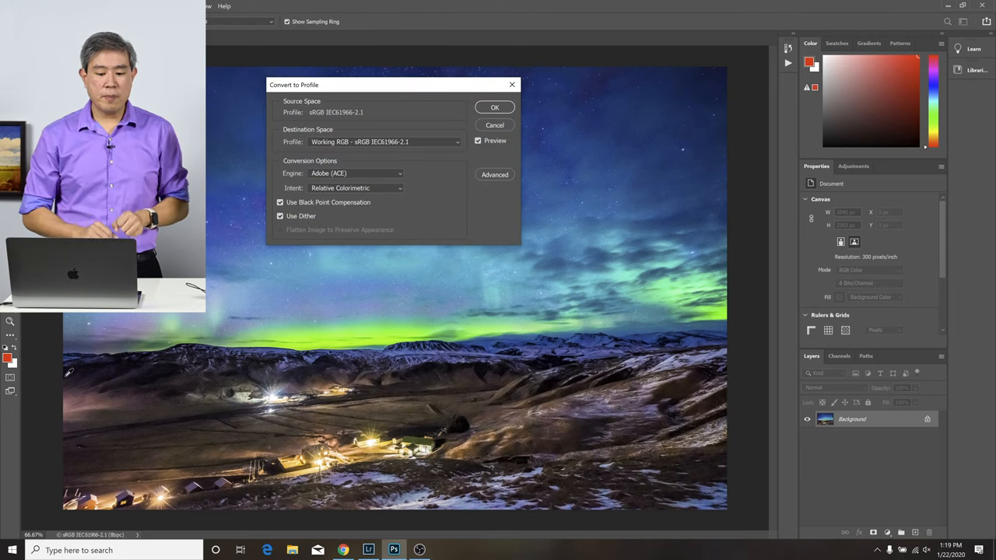
{"action": "mouse_move", "coordinate": [380, 121]}
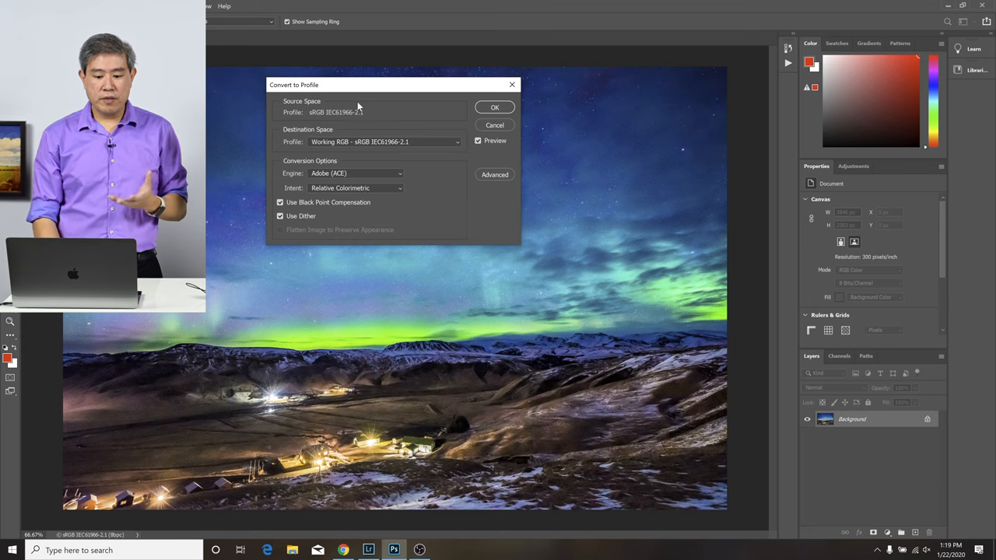
Convert the aurora photo to the chosen destination profile, save it as JPEG, and minimize Photoshop.
{"action": "left_click", "coordinate": [381, 141]}
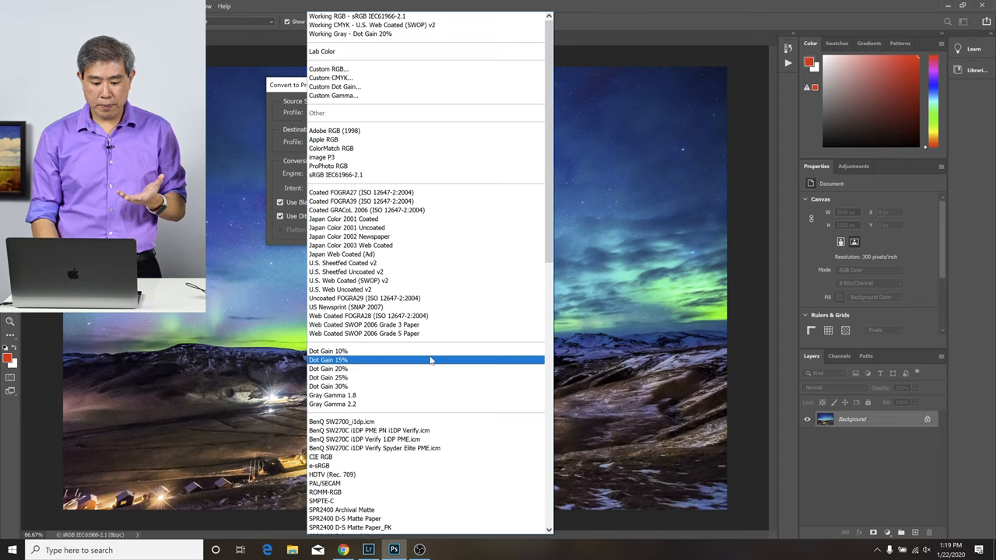
{"action": "scroll", "scroll_direction": "down", "scroll_amount": 3}
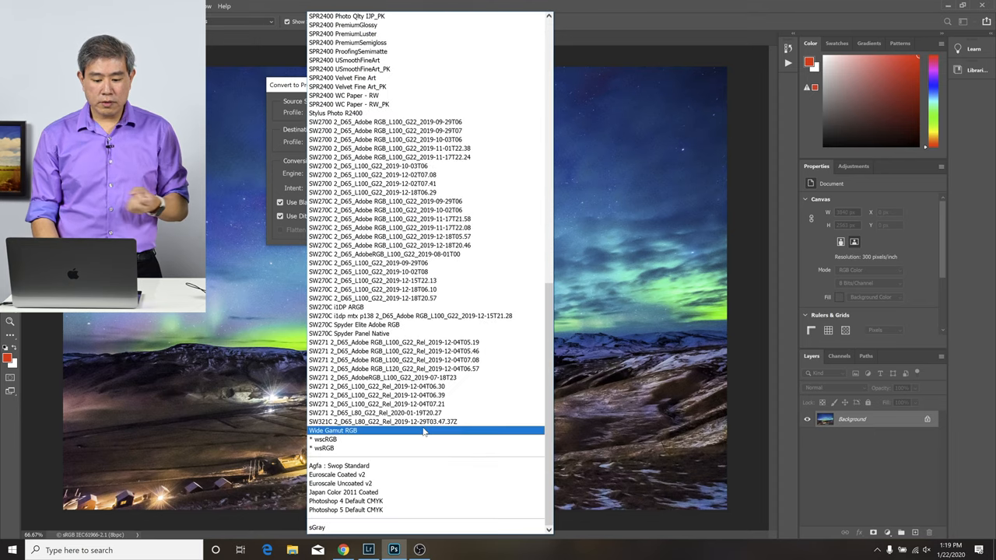
{"action": "left_click", "coordinate": [383, 420]}
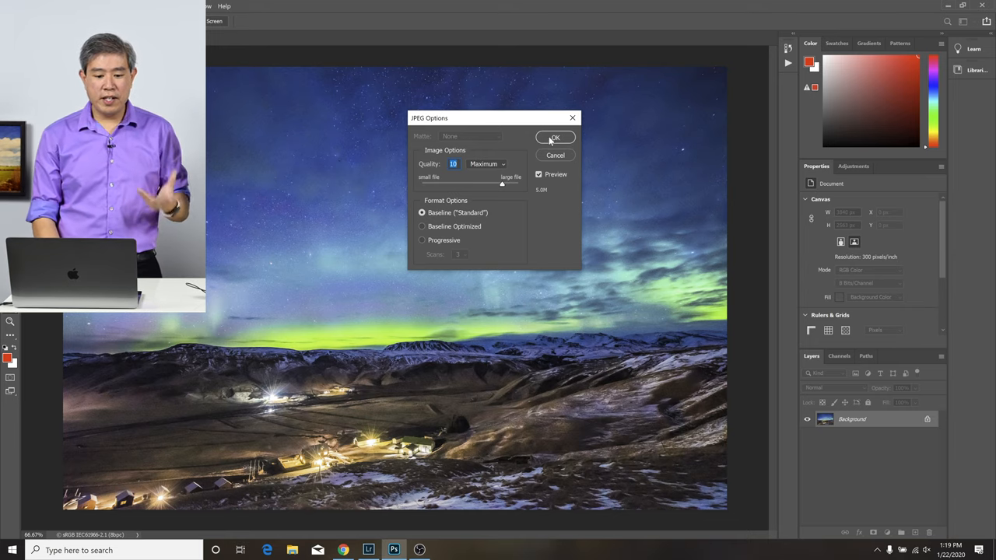
{"action": "left_click", "coordinate": [554, 137]}
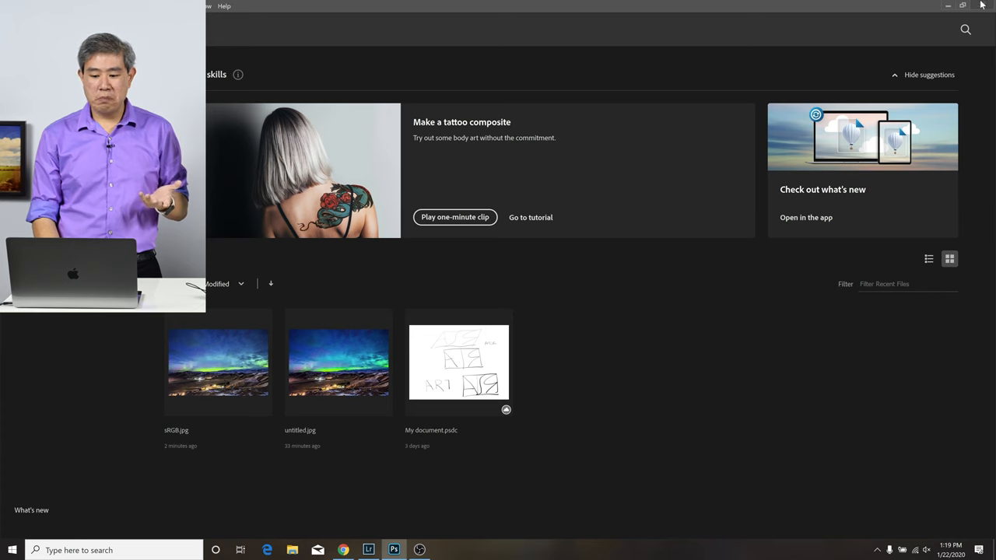
{"action": "left_click", "coordinate": [367, 551]}
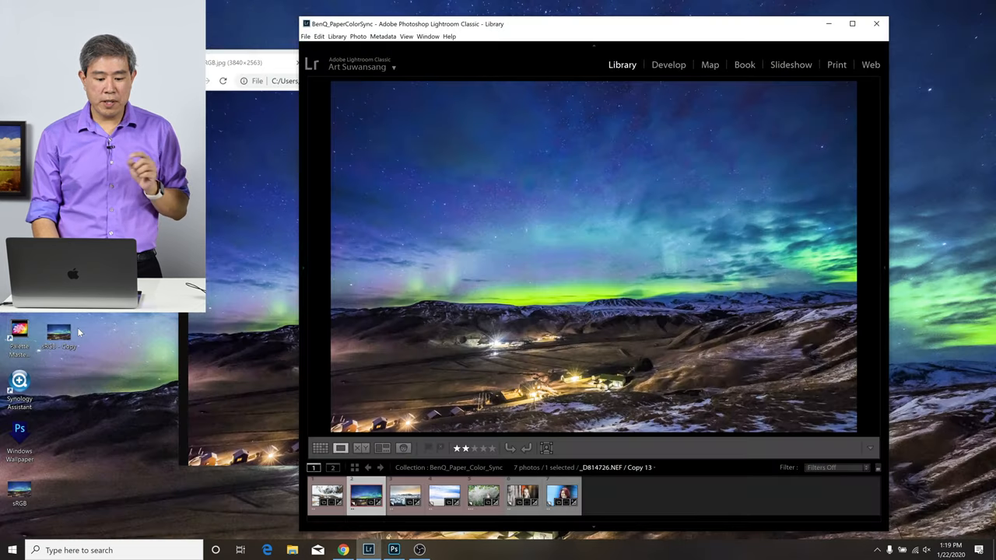